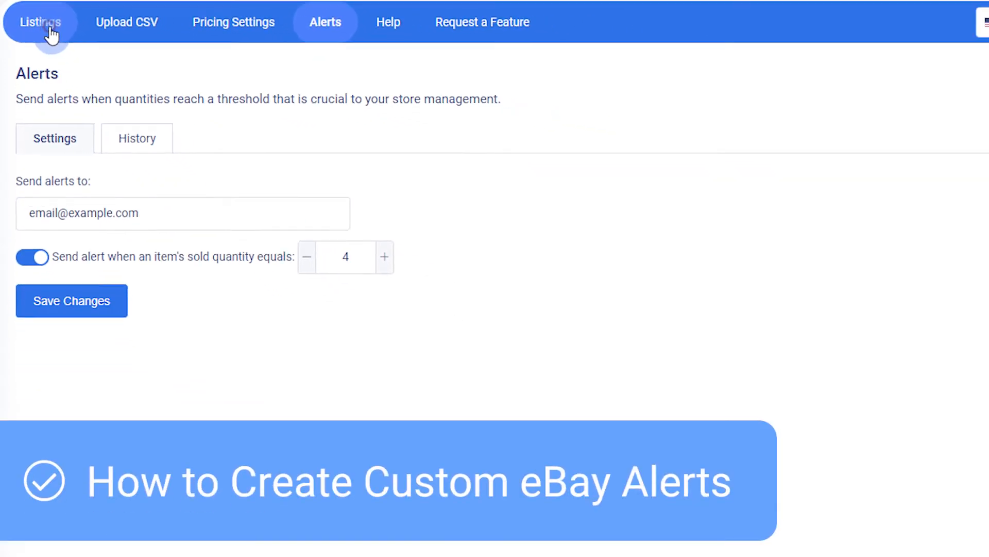
Go to the Listings page and select the first active listing.
{"action": "left_click", "coordinate": [37, 21]}
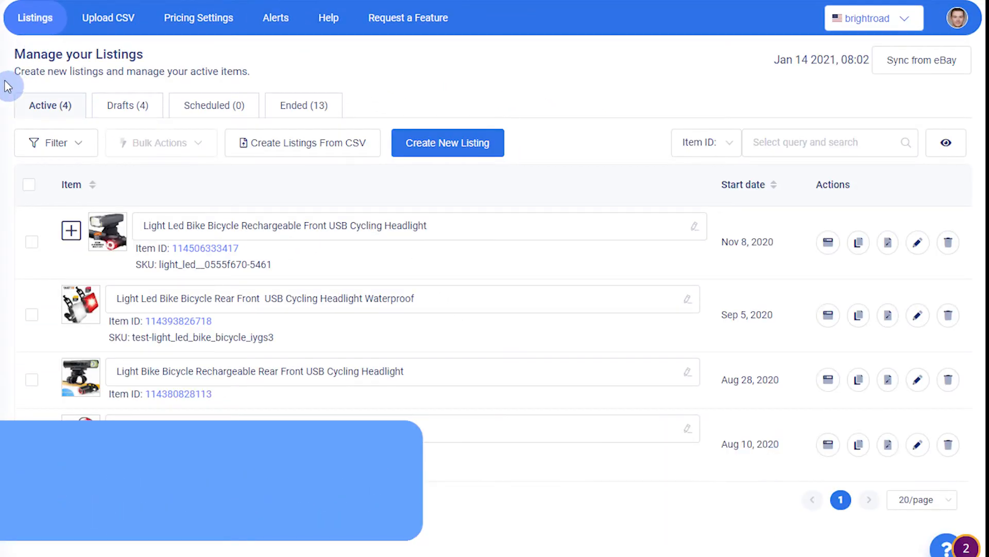
{"action": "left_click", "coordinate": [31, 314]}
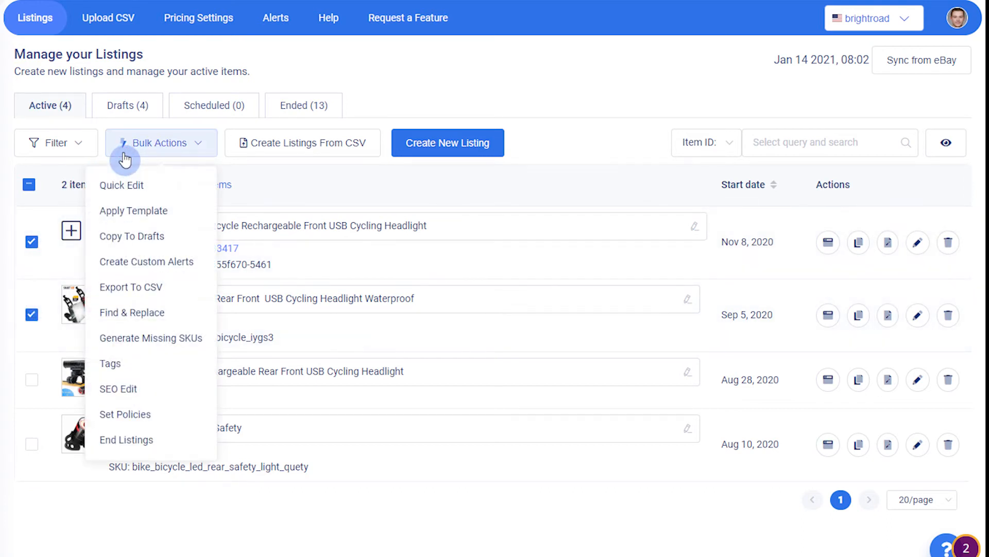
{"action": "mouse_move", "coordinate": [127, 267]}
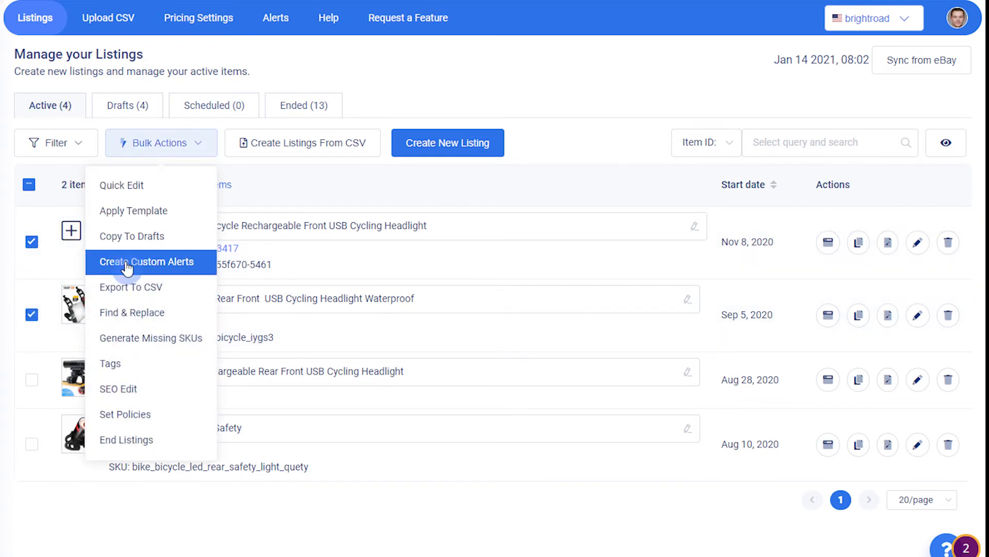
Create the 'Low QTY' custom alert for eBay Quantity equals 5 on the selected listings.
{"action": "left_click", "coordinate": [146, 262]}
{"action": "type", "text": "5"}
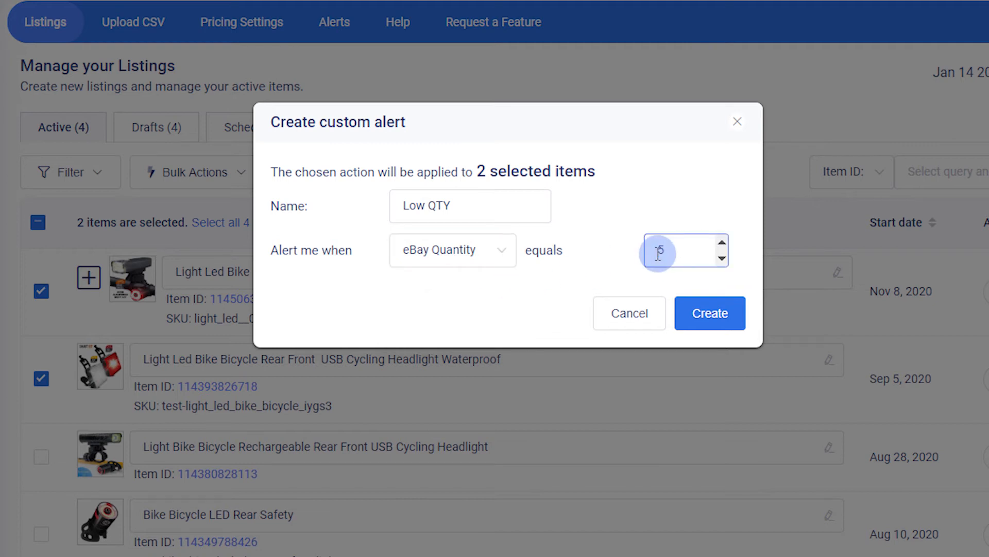
{"action": "left_click", "coordinate": [710, 313]}
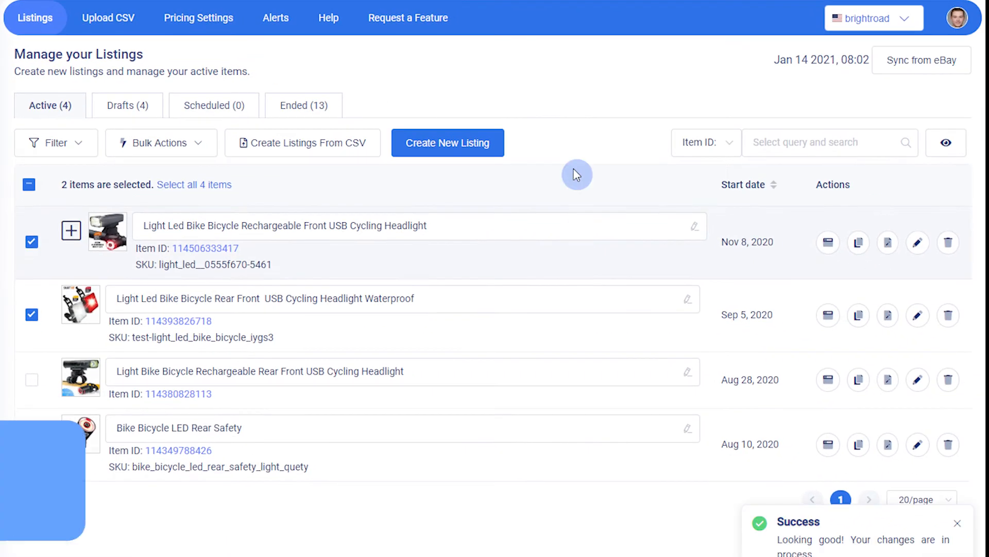
On the Alerts page, switch the Low QTY custom alert's status off.
{"action": "left_click", "coordinate": [275, 18]}
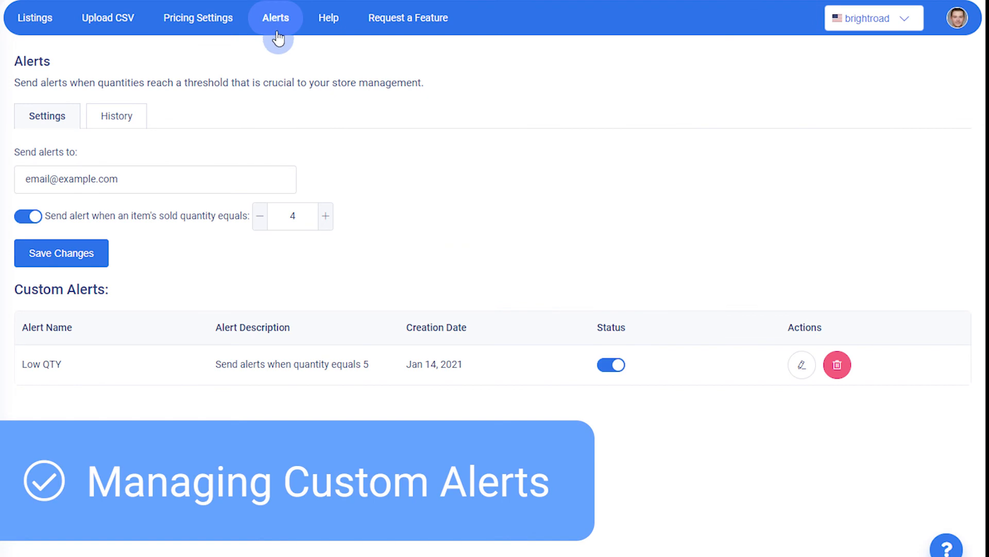
{"action": "left_click", "coordinate": [611, 364]}
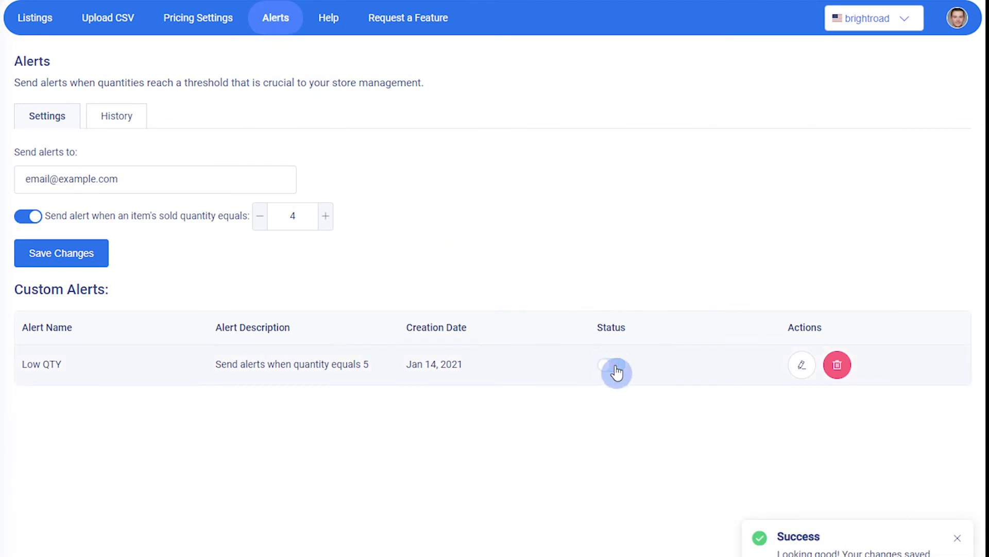
{"action": "left_click", "coordinate": [802, 364]}
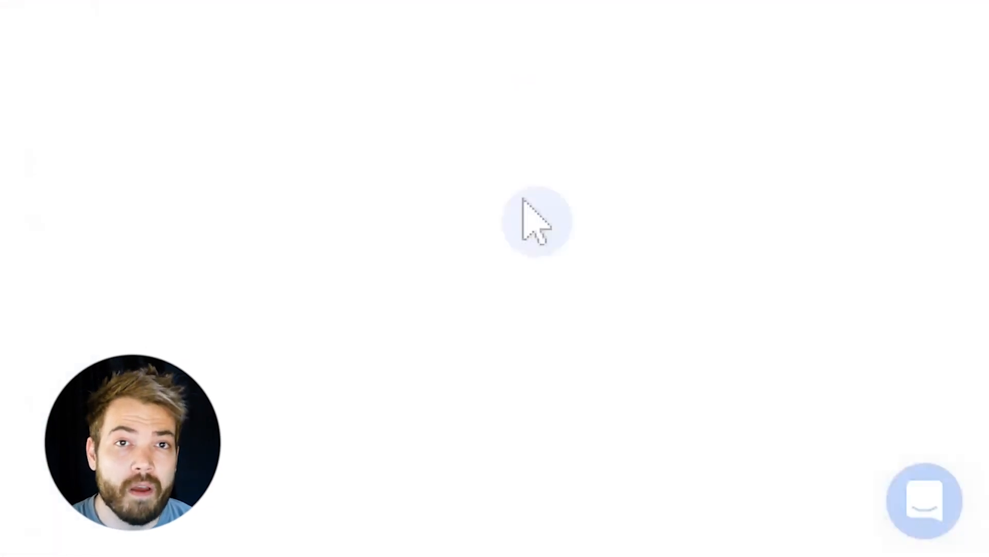
Open the help and support panel and focus the article search field.
{"action": "left_click", "coordinate": [926, 502]}
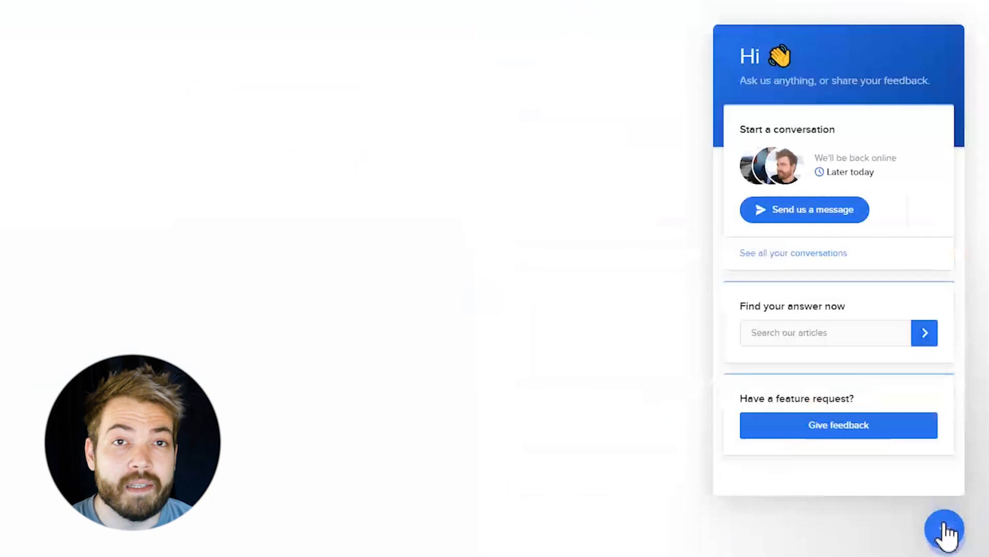
{"action": "left_click", "coordinate": [819, 332]}
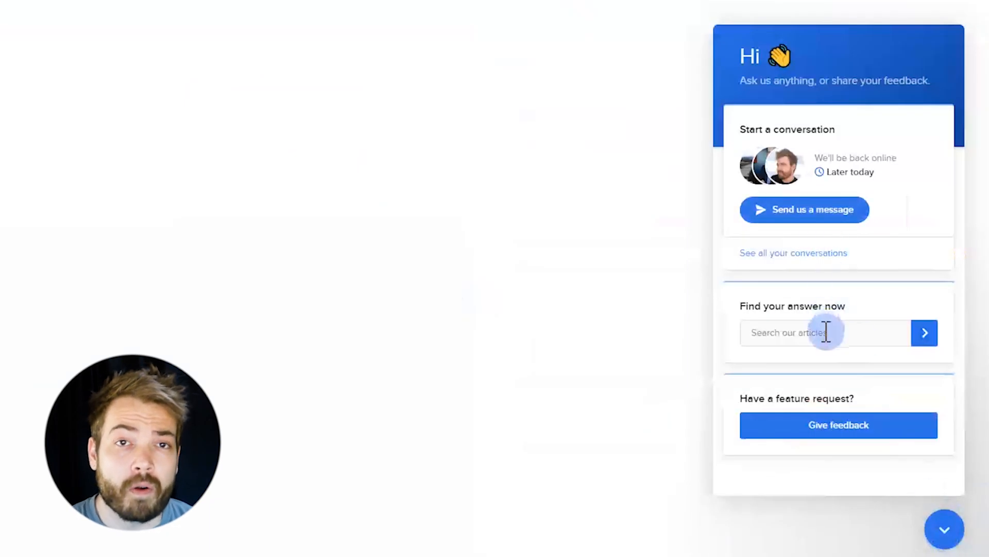
{"action": "mouse_move", "coordinate": [896, 478]}
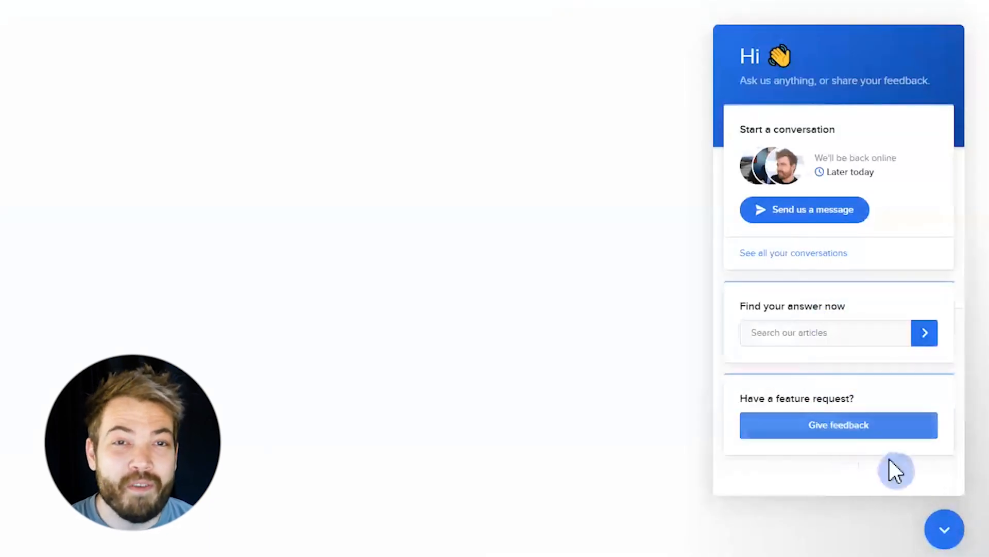